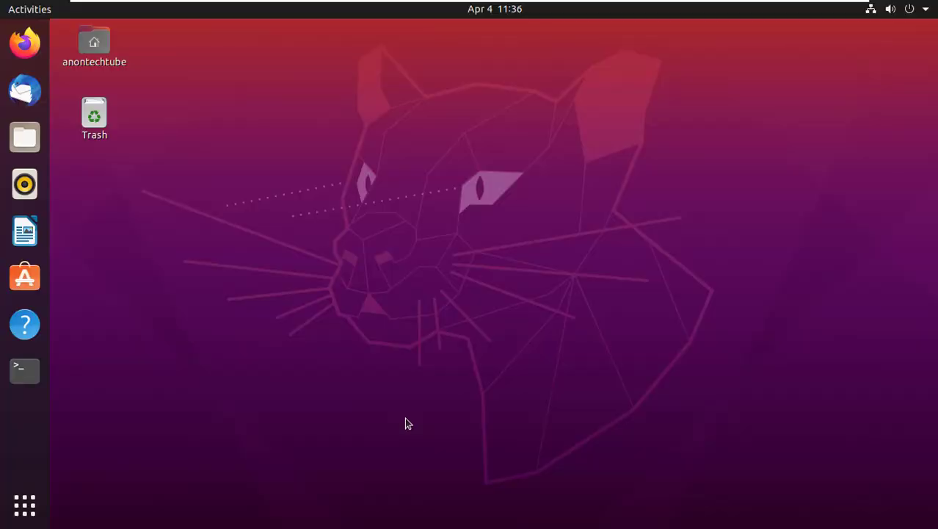
mouse_move(156, 225)
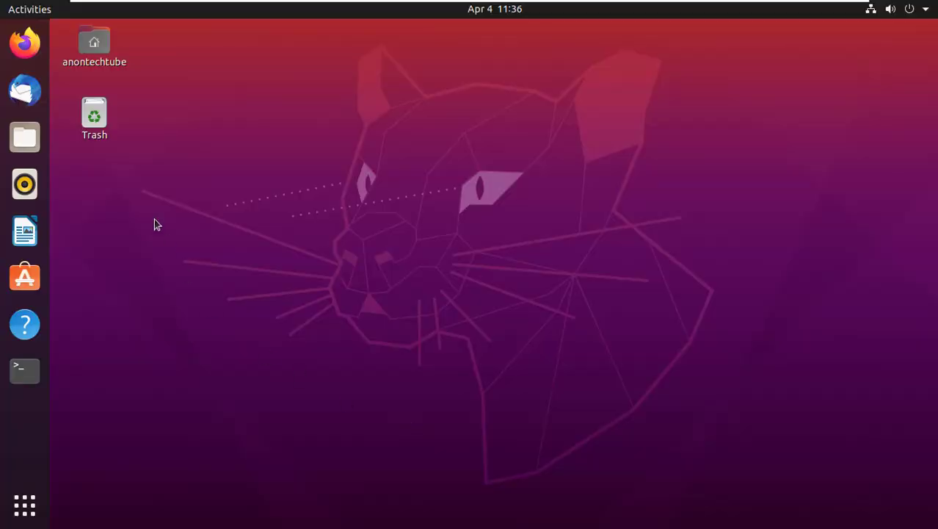
- Launch Firefox from the Ubuntu dock
left_click(24, 41)
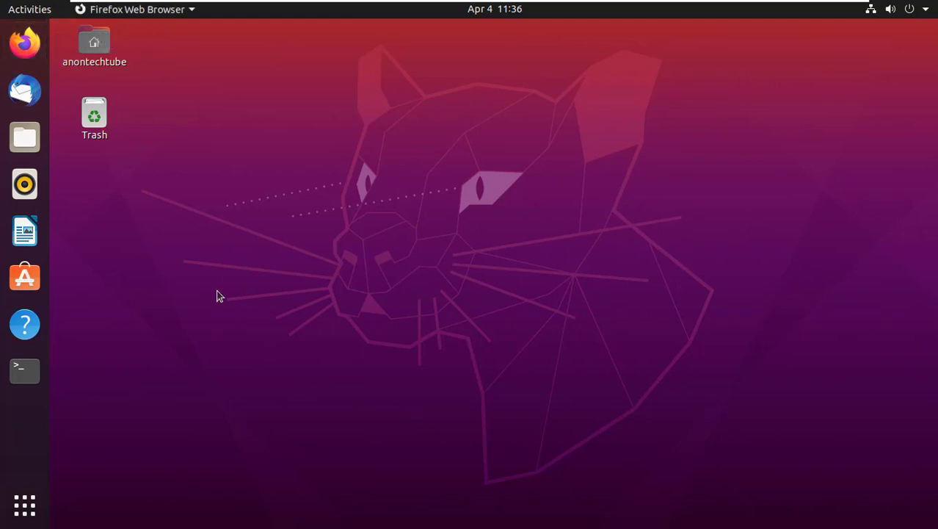
- Navigate to sublimetext.com from the address bar
left_click(23, 41)
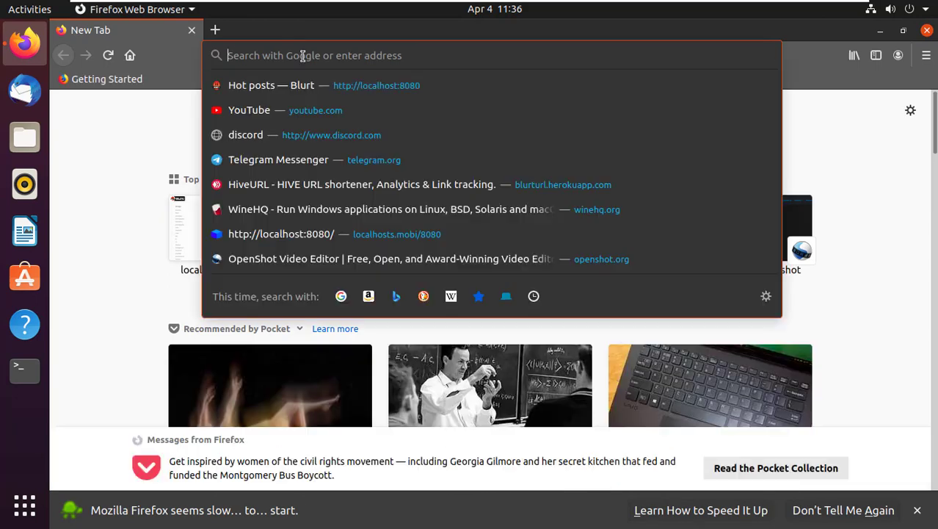
type("sublime")
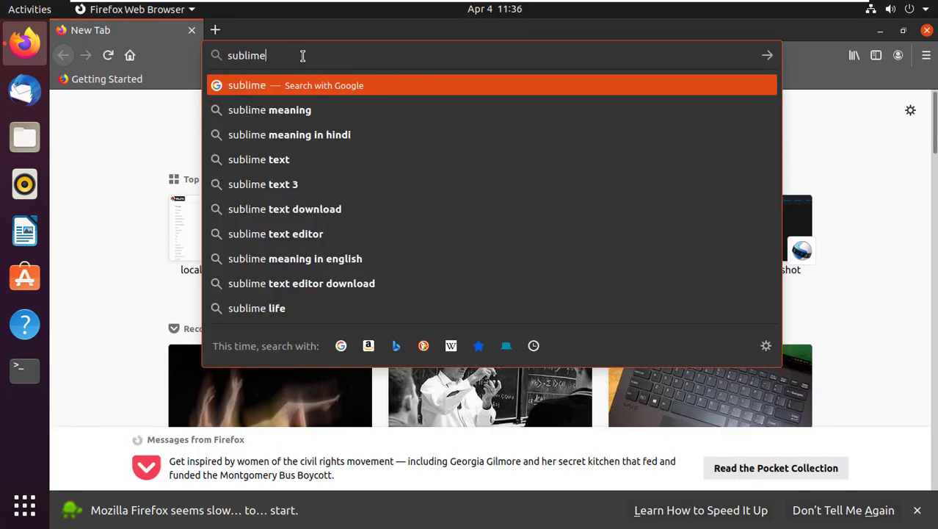
type("text")
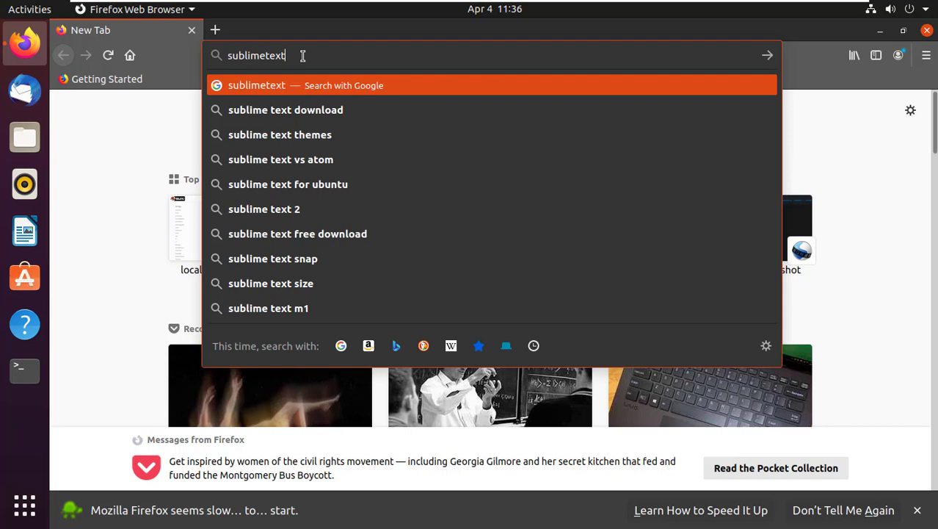
key("Return")
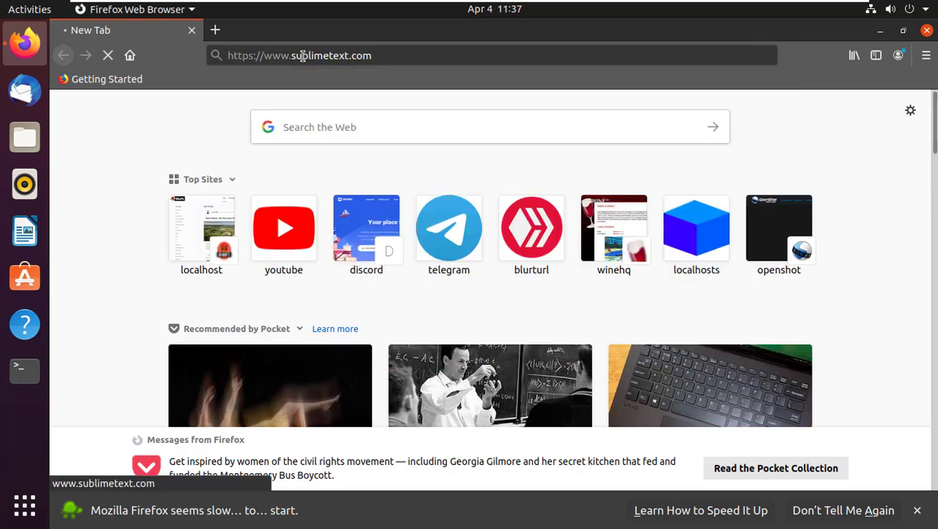
key("Return")
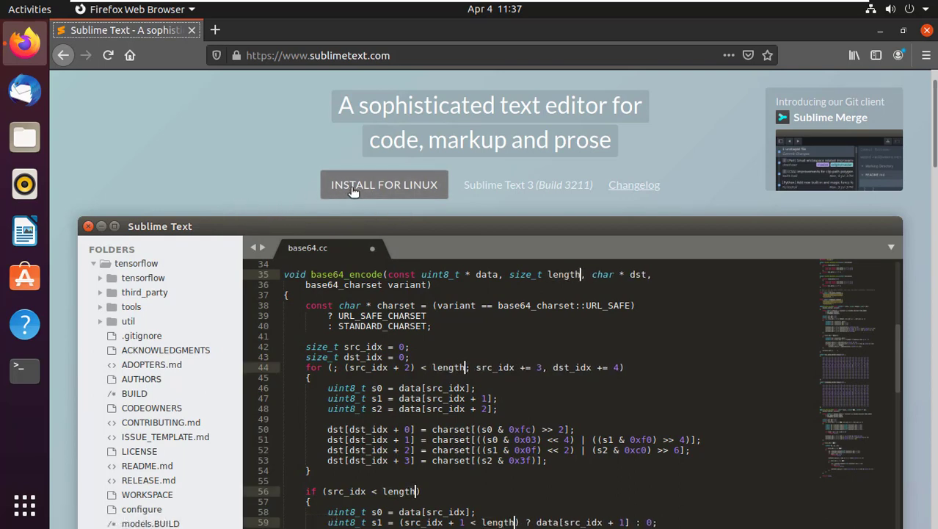
- Follow the 'INSTALL FOR LINUX' link to the Linux repositories documentation
left_click(384, 185)
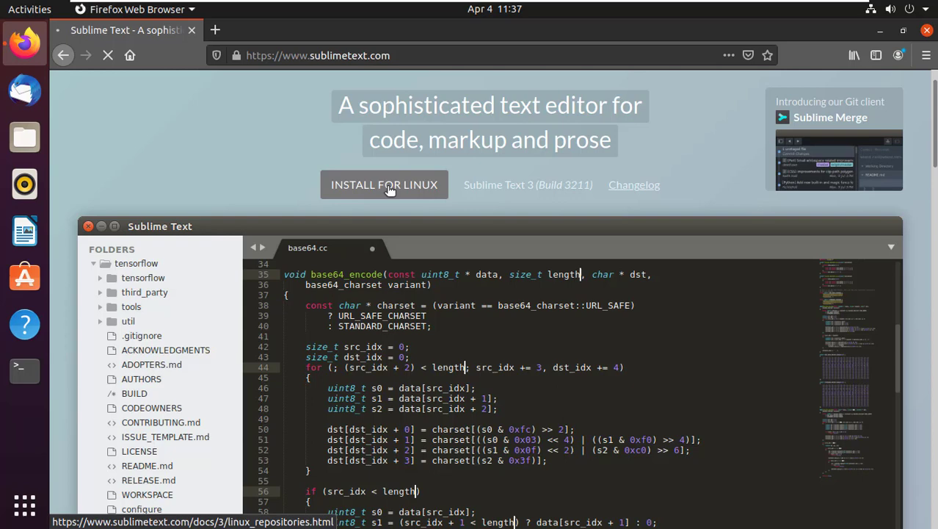
left_click(383, 185)
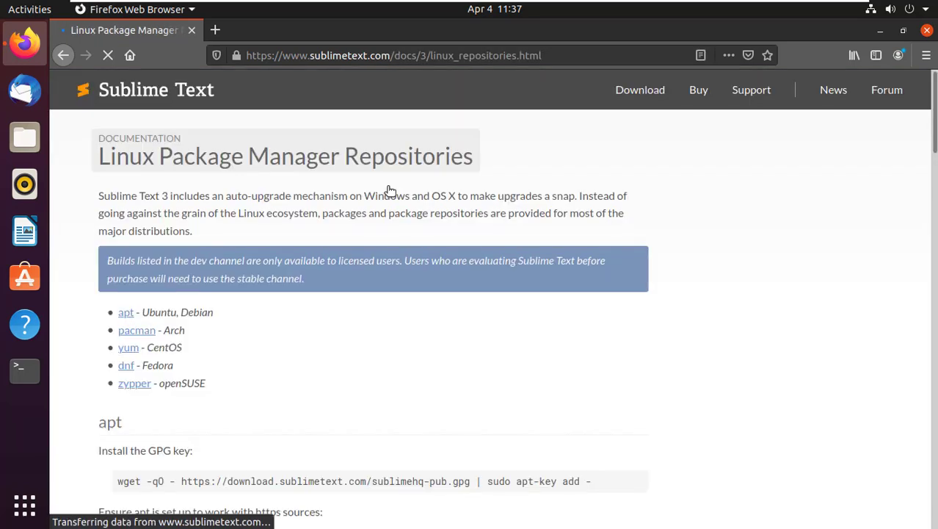
mouse_move(463, 308)
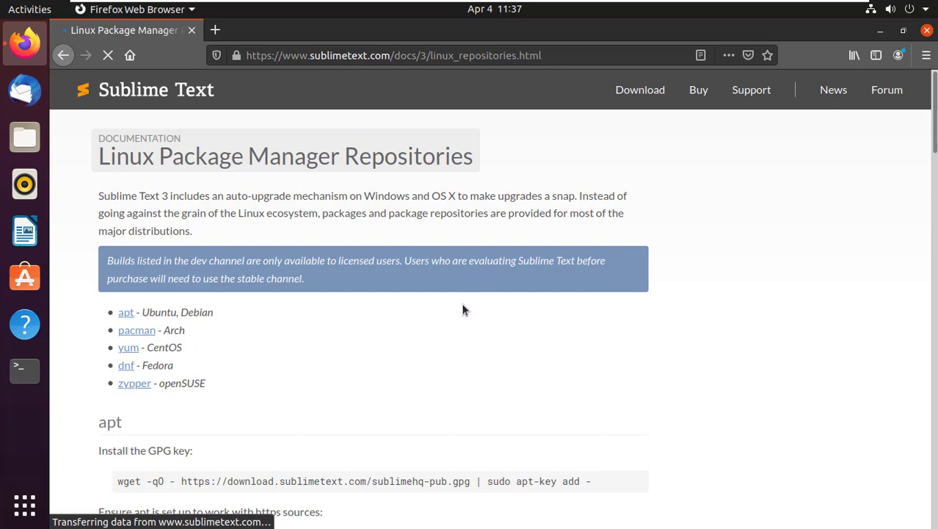
mouse_move(418, 314)
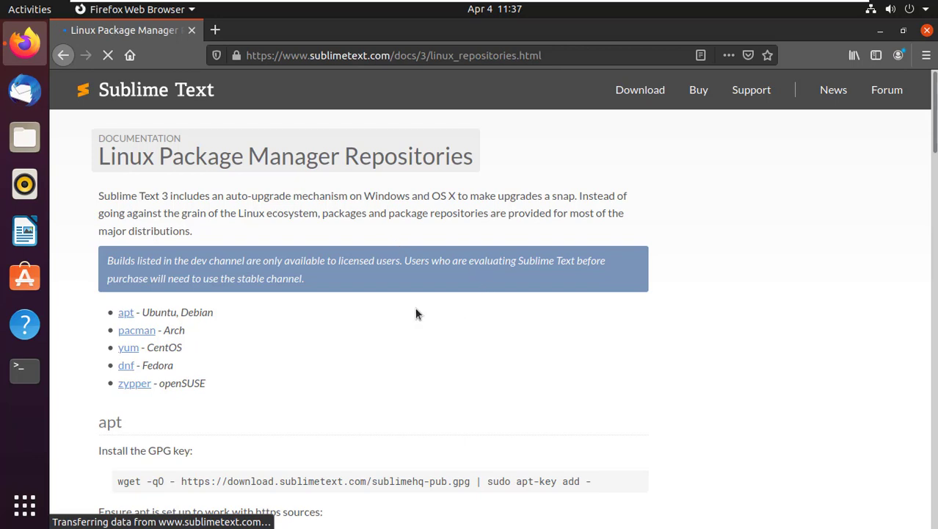
mouse_move(360, 315)
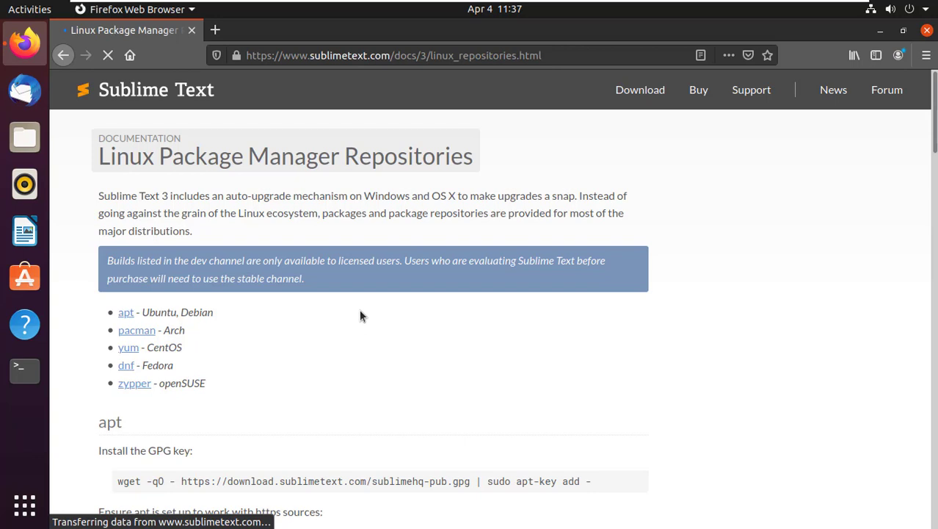
mouse_move(338, 316)
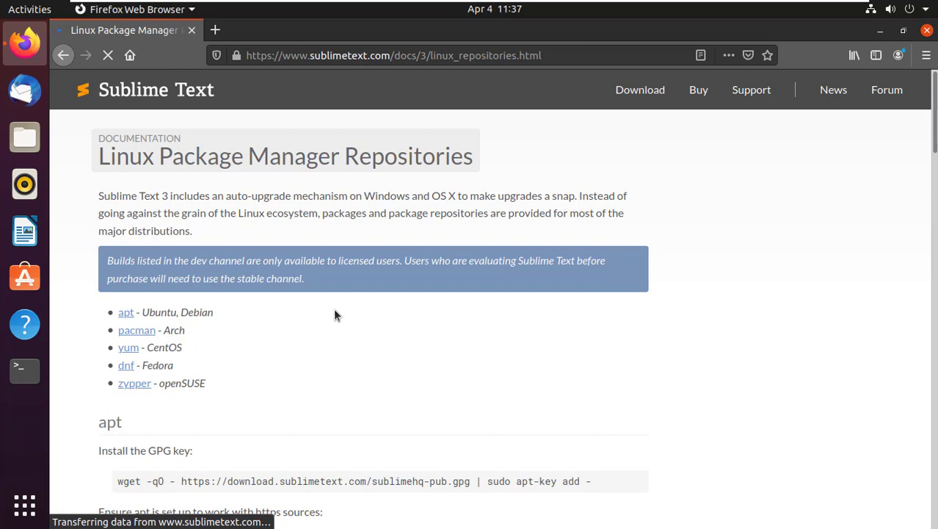
mouse_move(209, 326)
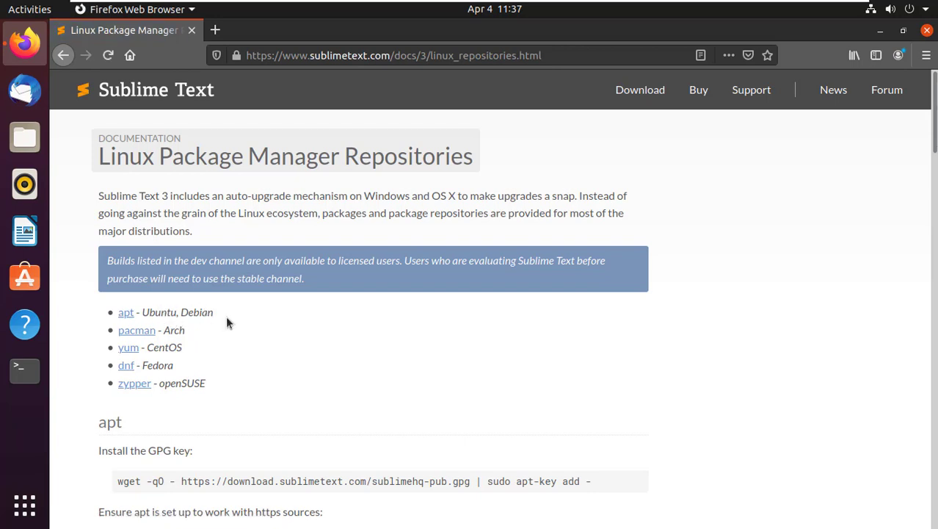
mouse_move(125, 315)
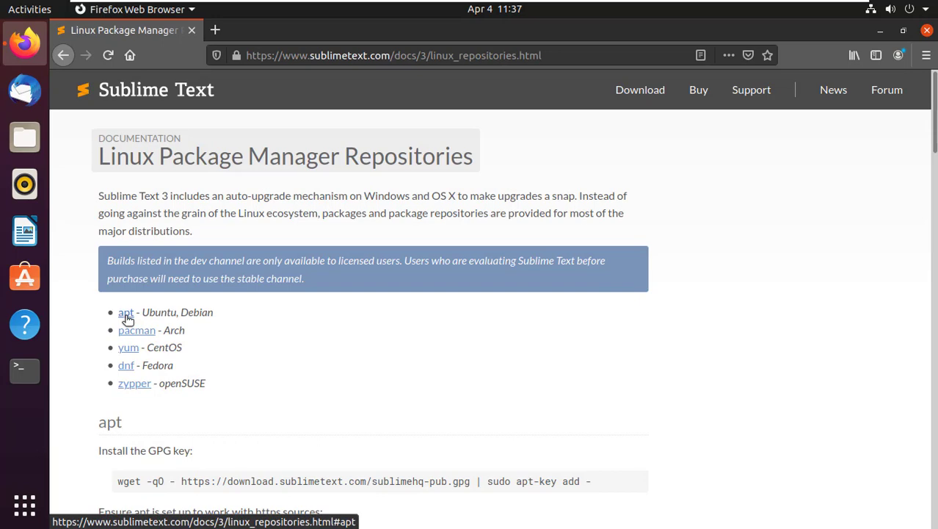
- Jump to the apt section of the repositories page and start a Terminal
left_click(125, 312)
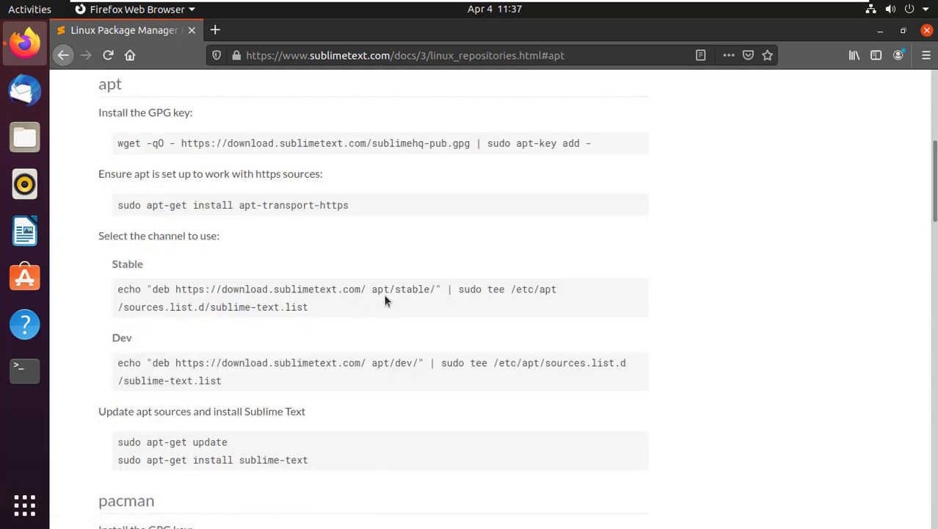
mouse_move(249, 121)
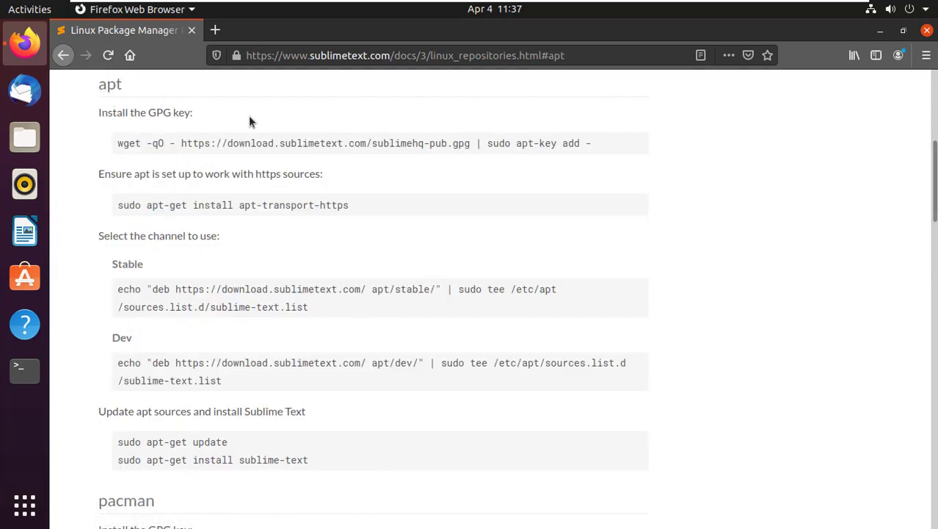
mouse_move(249, 212)
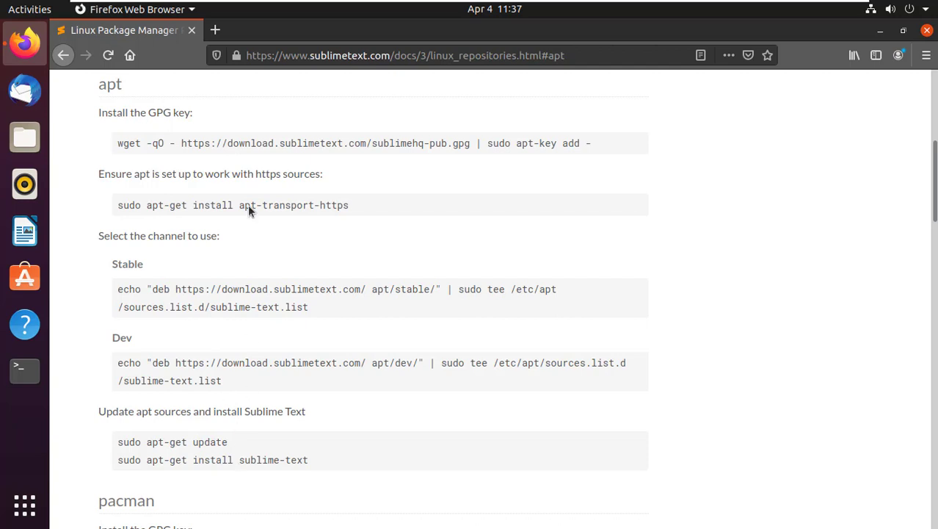
mouse_move(200, 208)
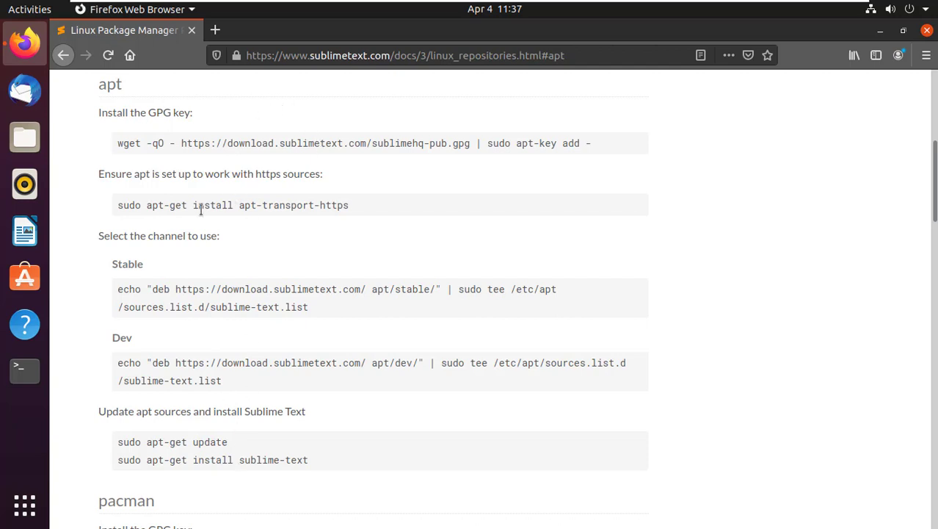
left_click(23, 370)
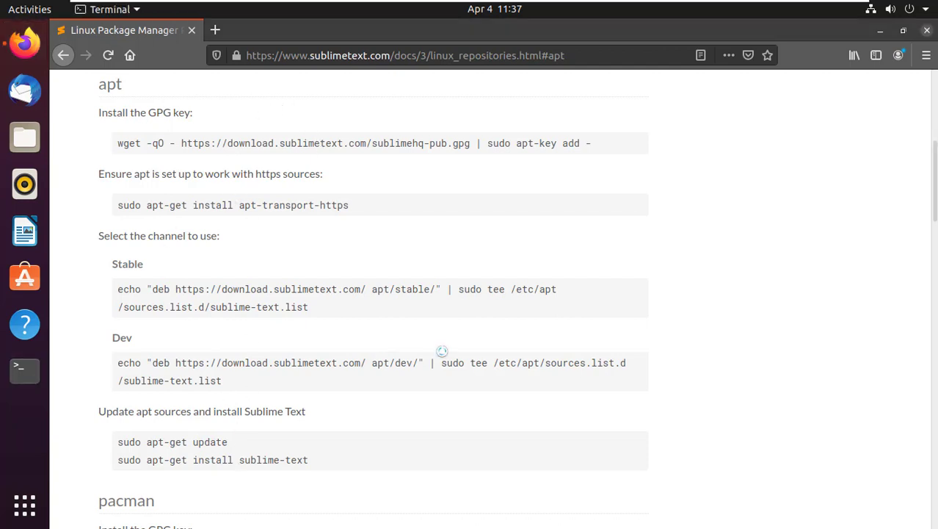
- Place the Terminal window on the right and return to the instructions page
left_click(23, 370)
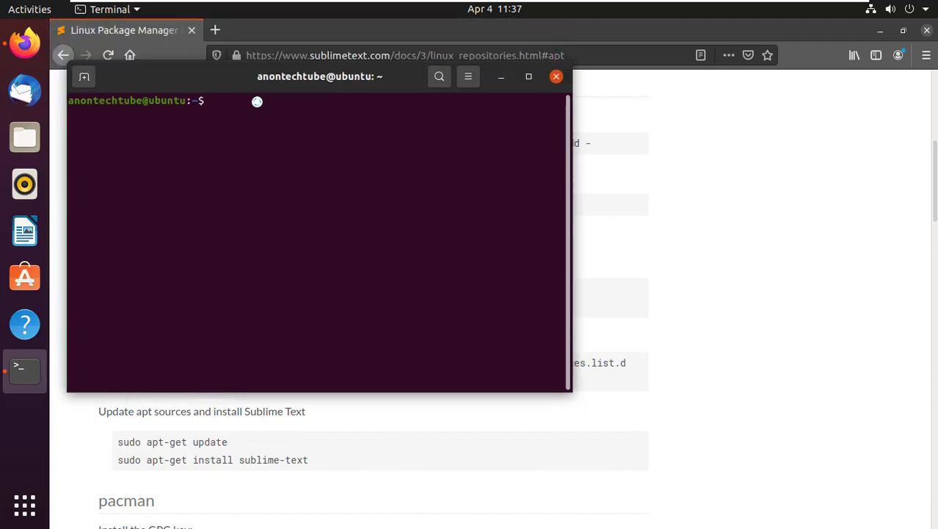
left_click_drag(320, 76, 657, 118)
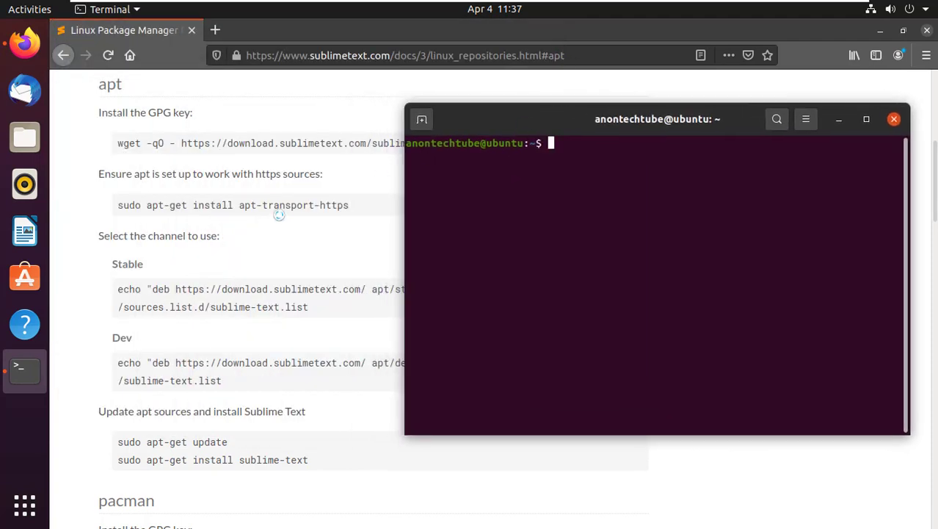
left_click(892, 118)
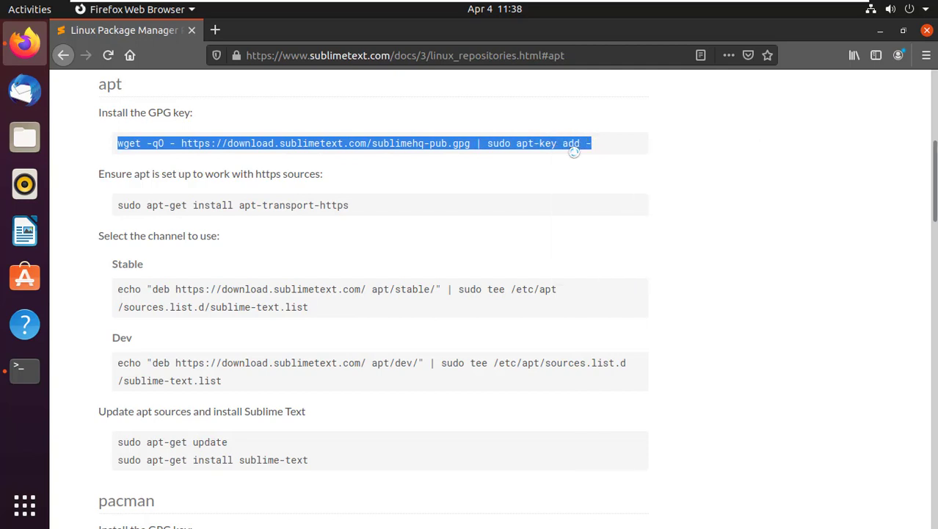
- Paste and run the GPG key wget command in Terminal with the sudo password
left_click(23, 370)
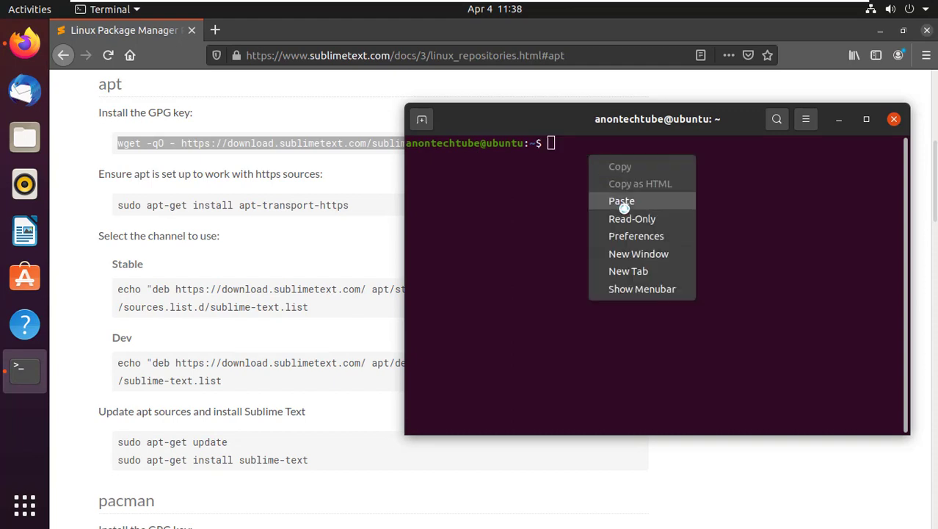
left_click(621, 200)
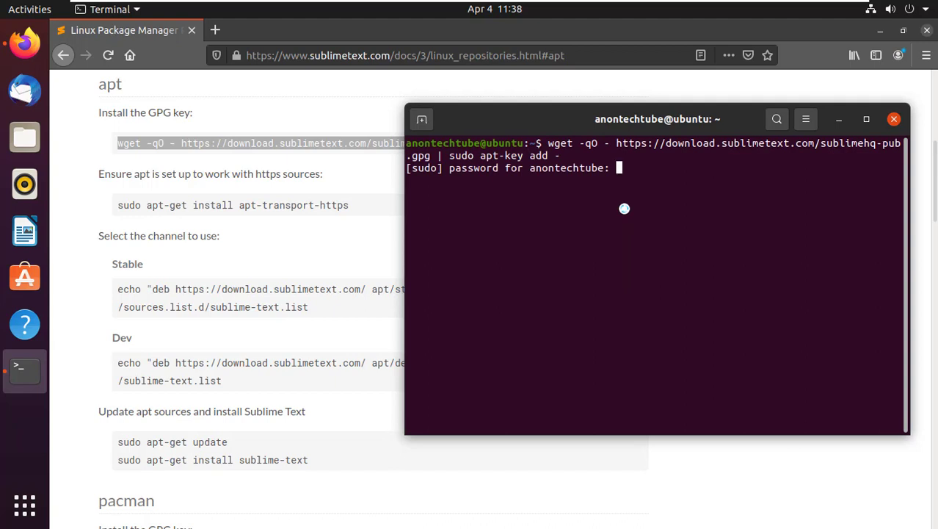
key("Return")
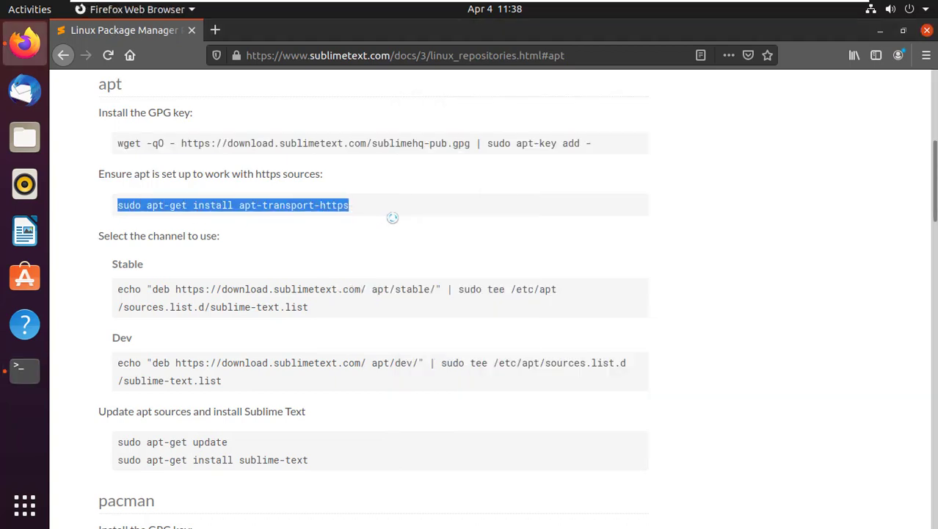
- Run sudo apt-get install apt-transport-https, clear the screen, and return to the instructions
left_click(23, 370)
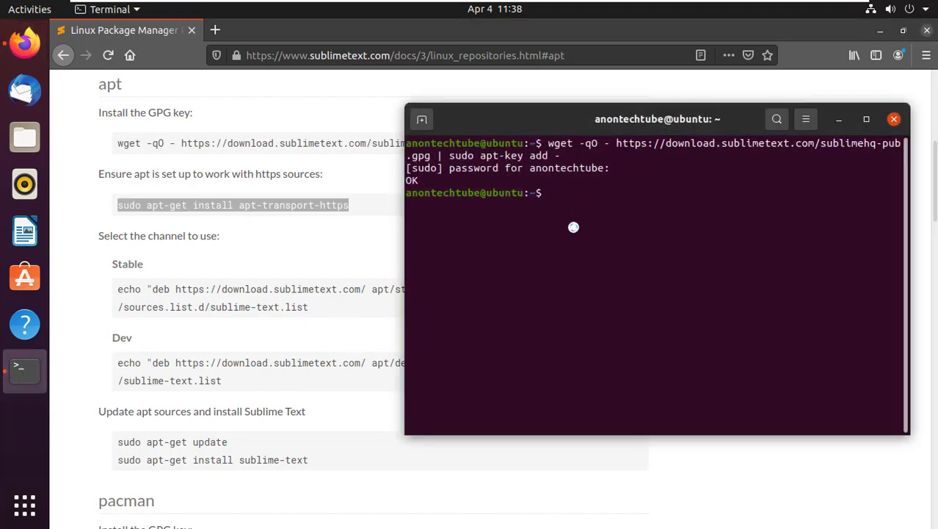
type("sudo apt-get install apt-transport-https")
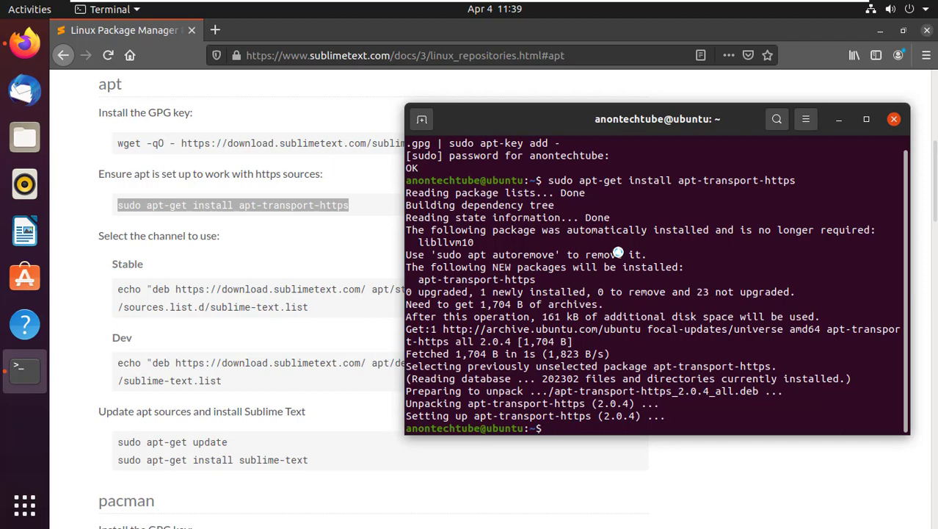
type("clear")
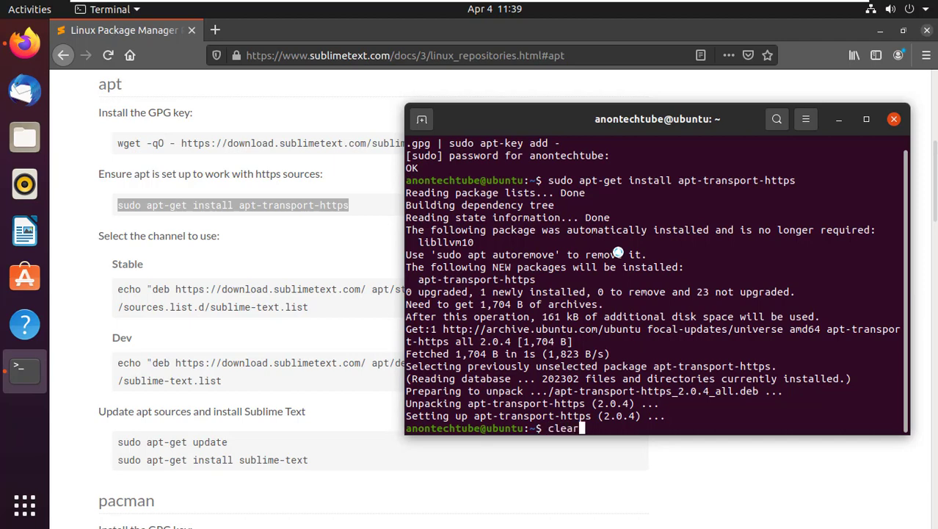
key("Return")
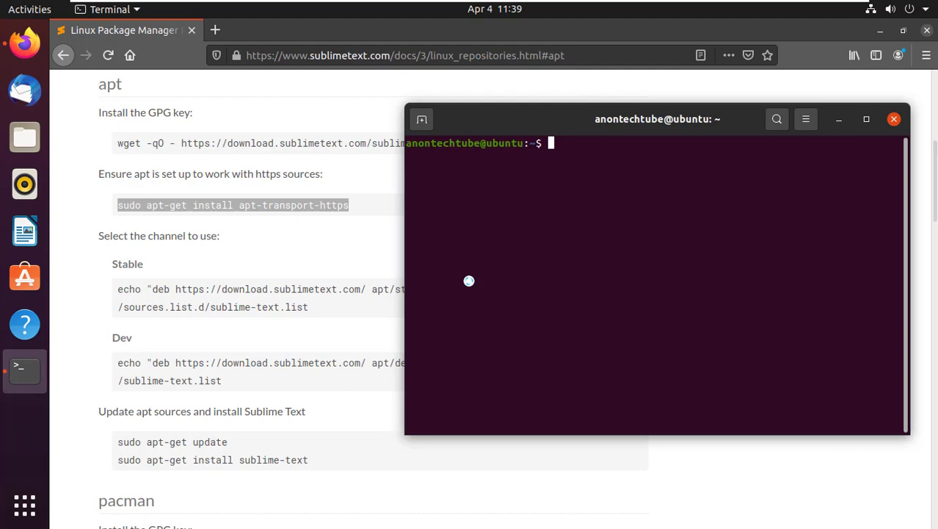
left_click(893, 118)
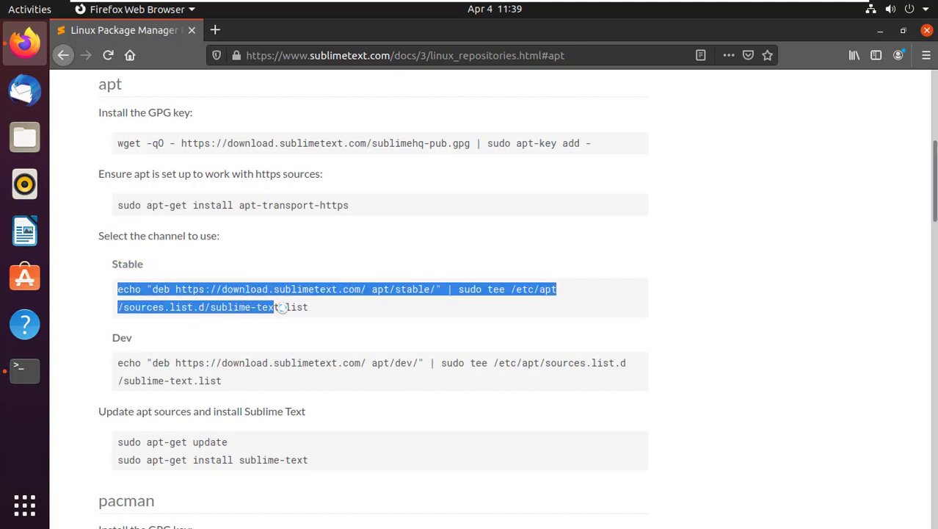
- Copy and run the echo command that writes the apt/stable repository to sublime-text.list
right_click(279, 307)
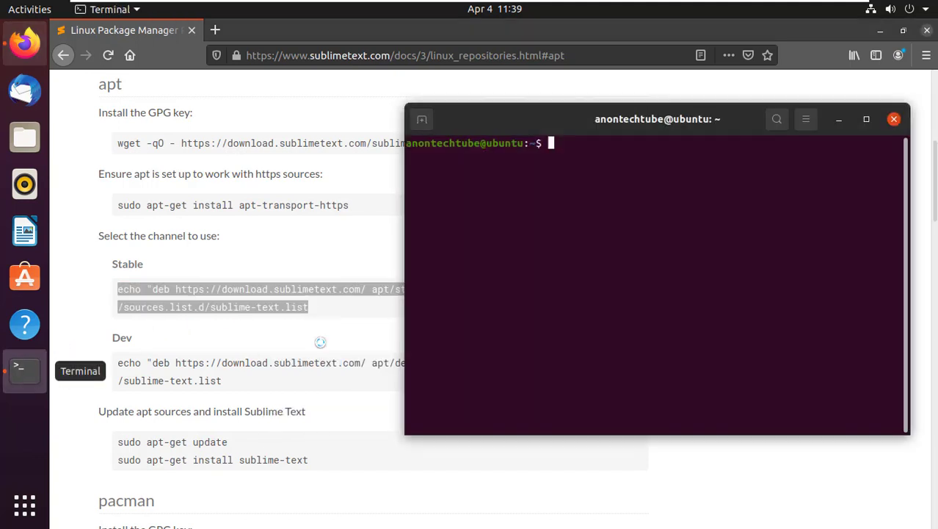
type("echo \"deb https://download.sublimetext.com/ apt/stable/\" | sudo tee /etc/apt/sources.list.d/sublime-text.list")
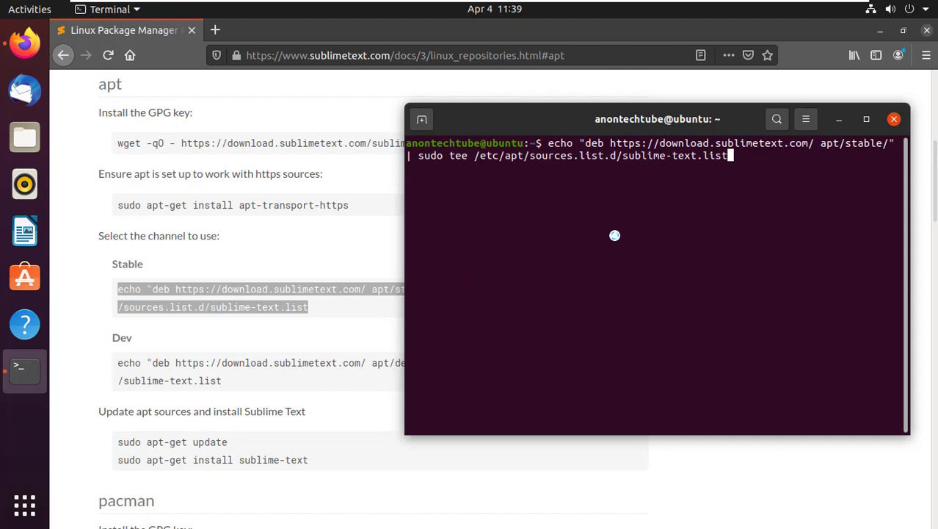
key("Return")
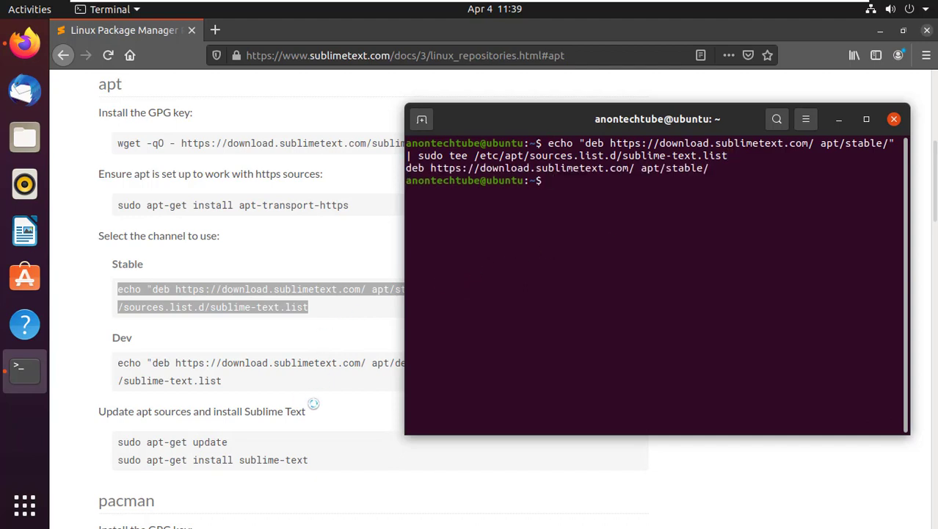
mouse_move(620, 191)
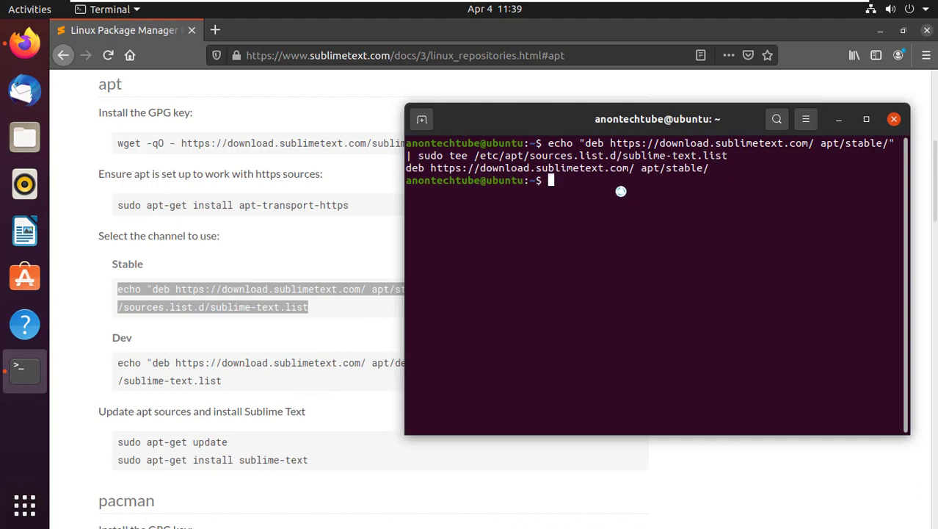
- Run sudo apt update to fetch the new repository index, then clear the screen
type("sudo a")
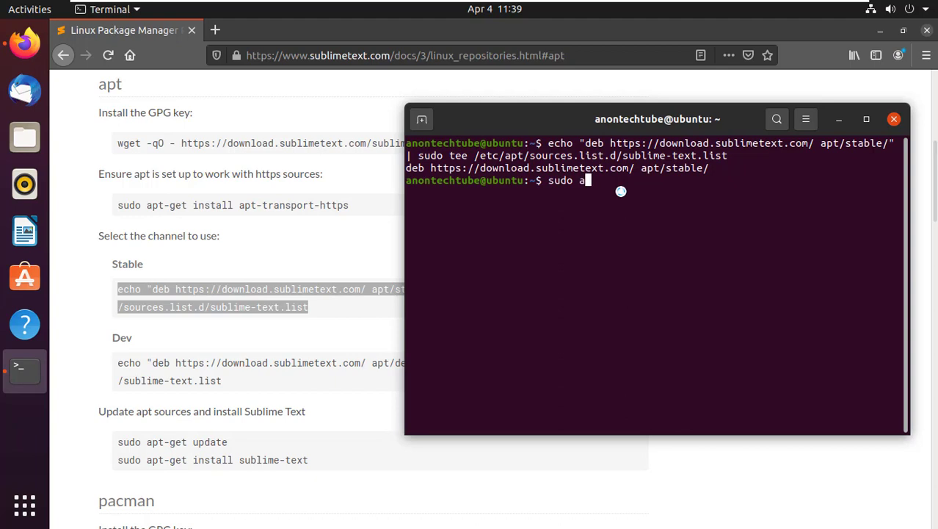
type("pt u")
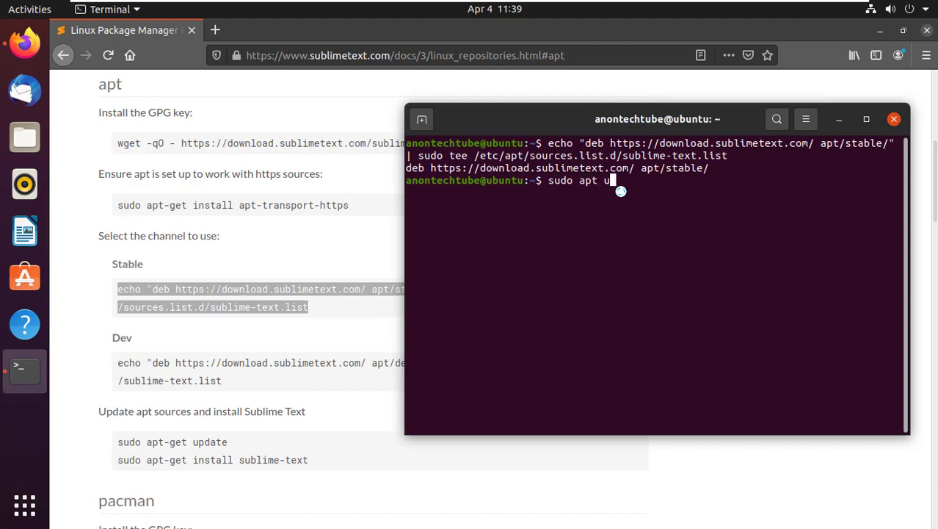
type("pdate")
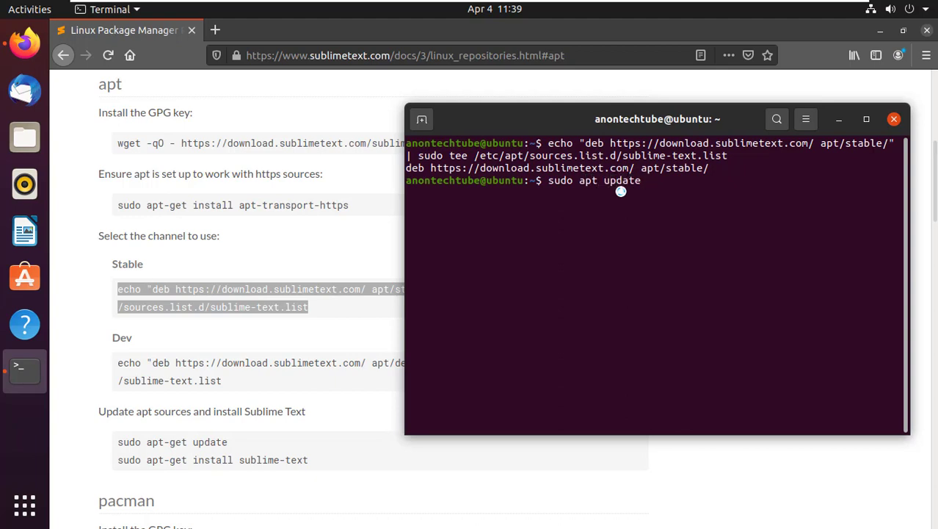
key("Return")
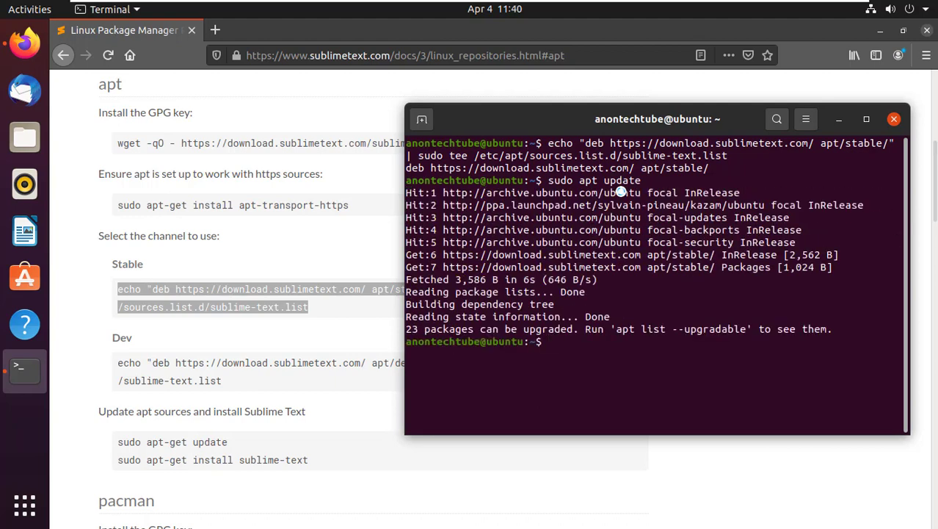
type("cle")
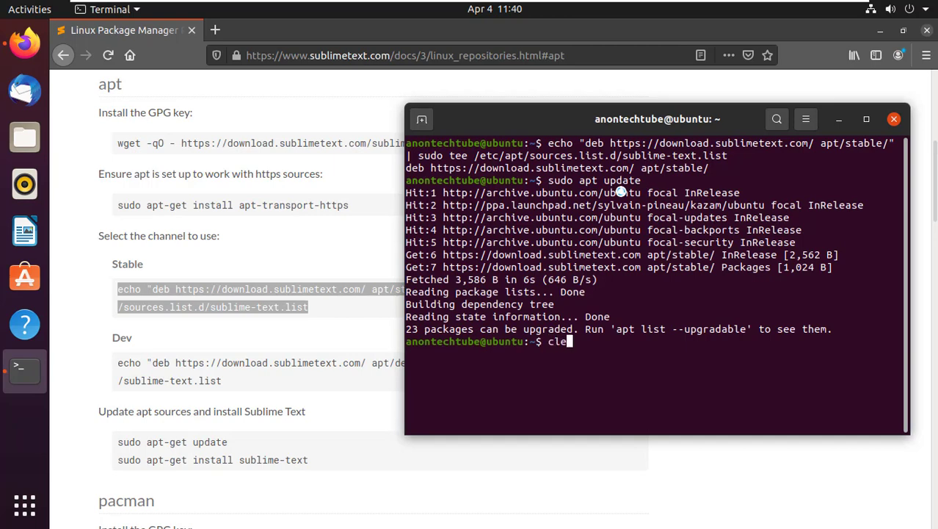
key("Return")
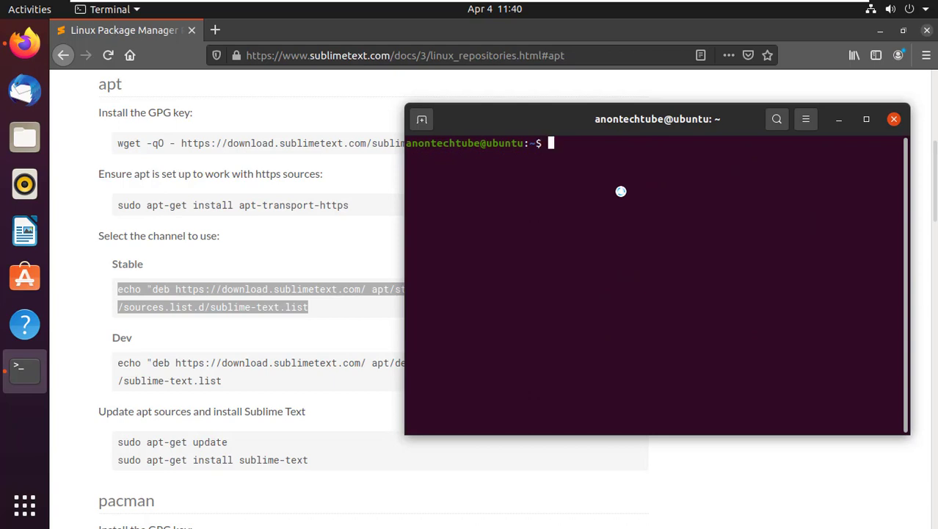
- Enter the sudo apt install sublime-text command in Terminal
type("sudo")
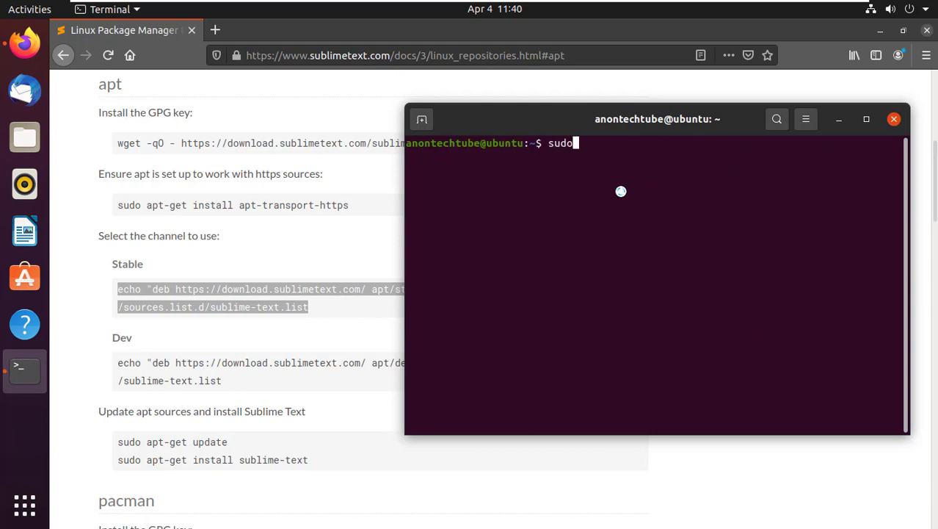
type("apt i")
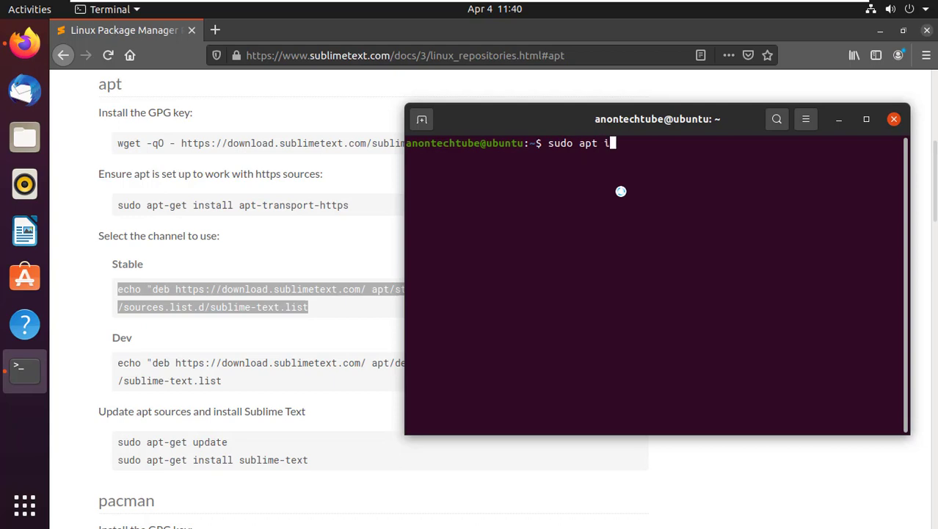
type("nstall")
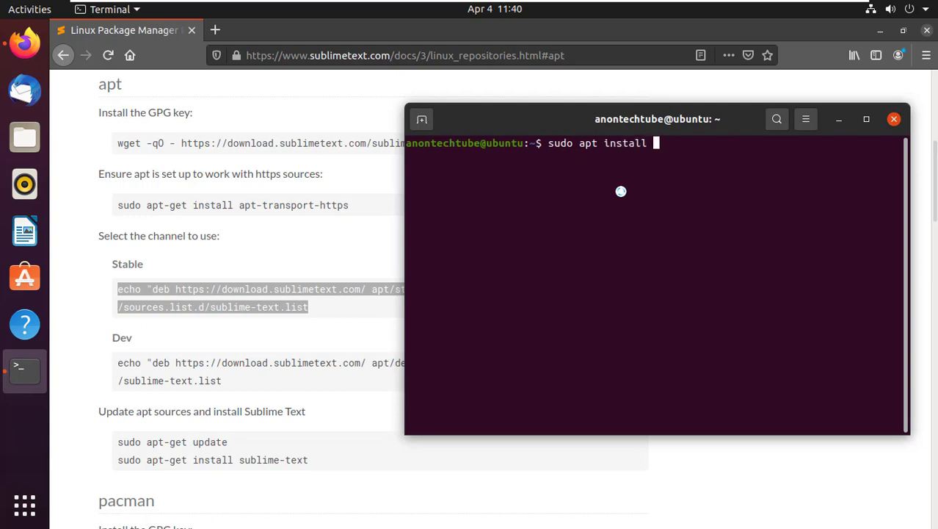
type("sublime")
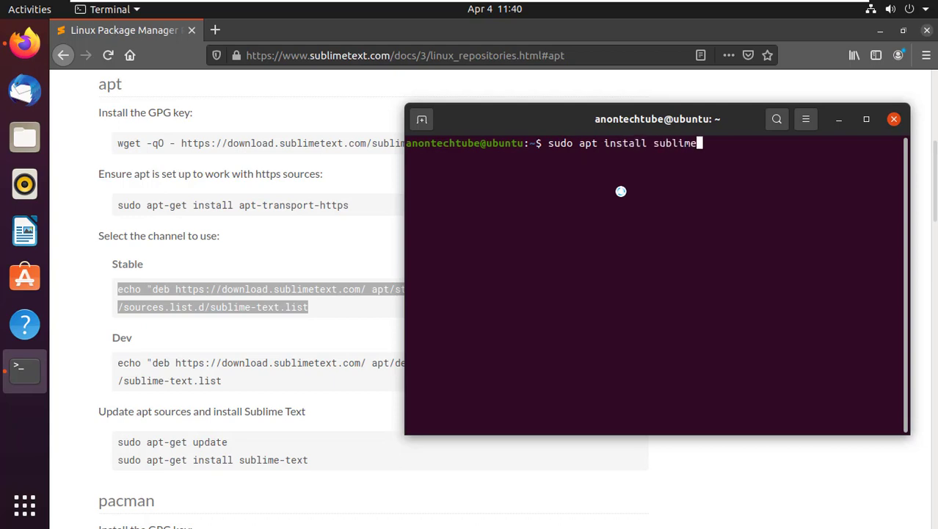
type("-t")
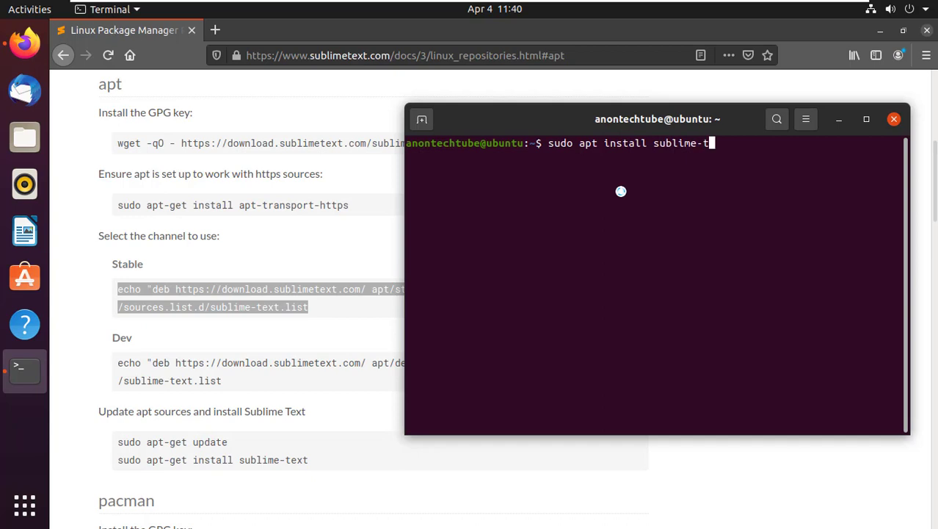
type("ext")
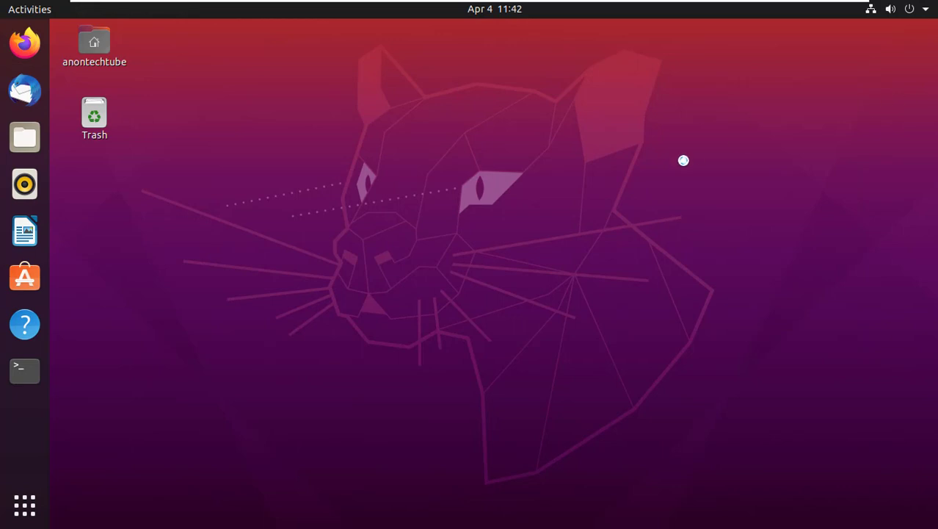
mouse_move(23, 505)
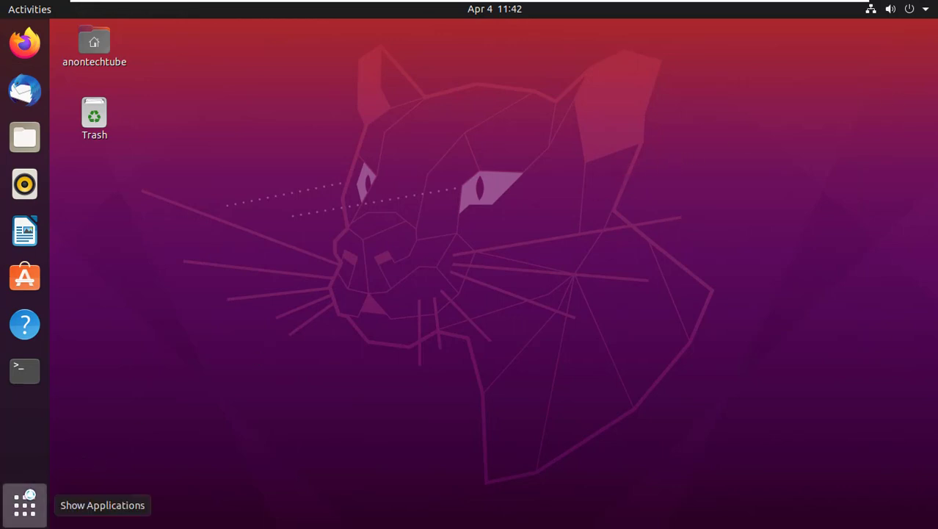
- Search the app overview for 'su' and launch Sublime Text
left_click(23, 505)
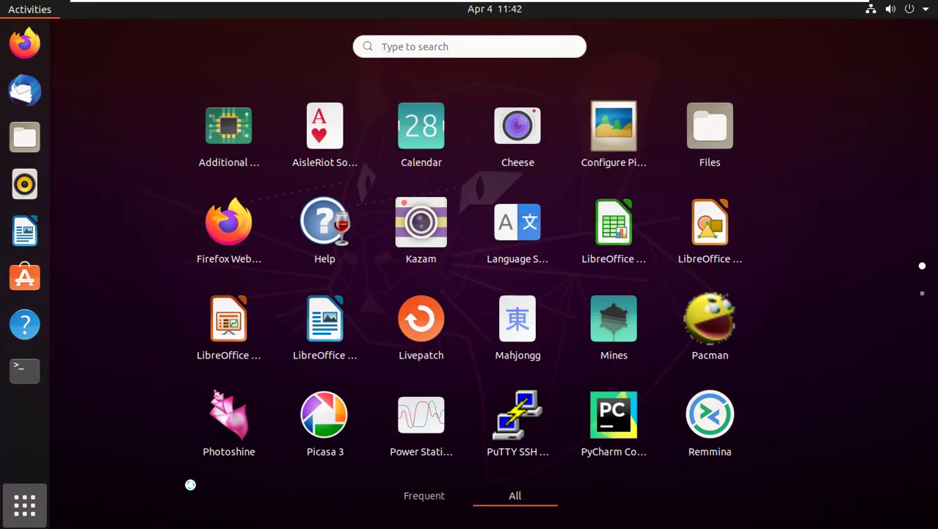
type("su")
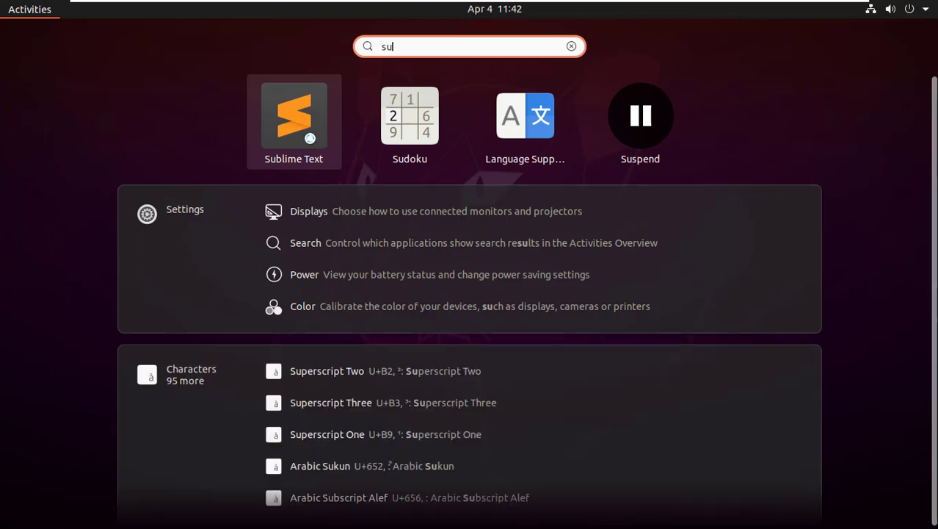
left_click(294, 114)
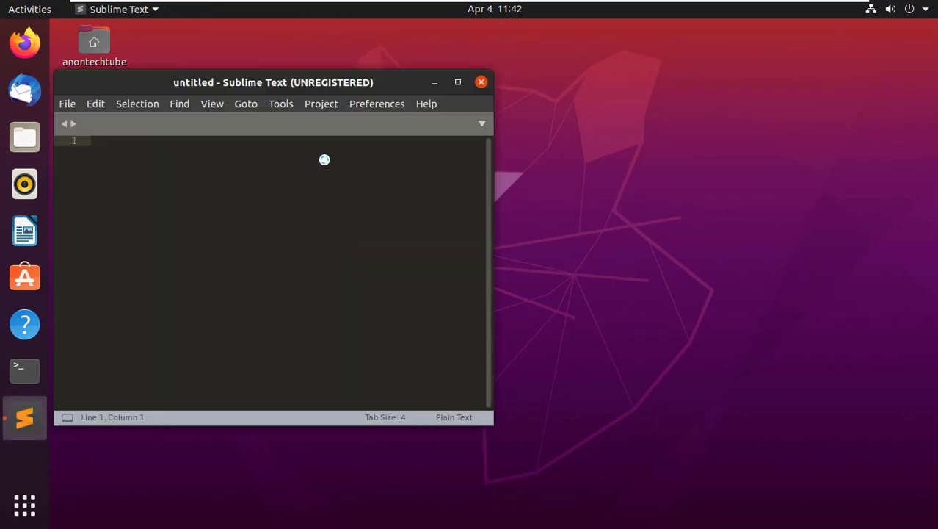
- Save the untitled buffer as index.html and begin writing 'html' on its first line
left_click_drag(273, 82, 405, 99)
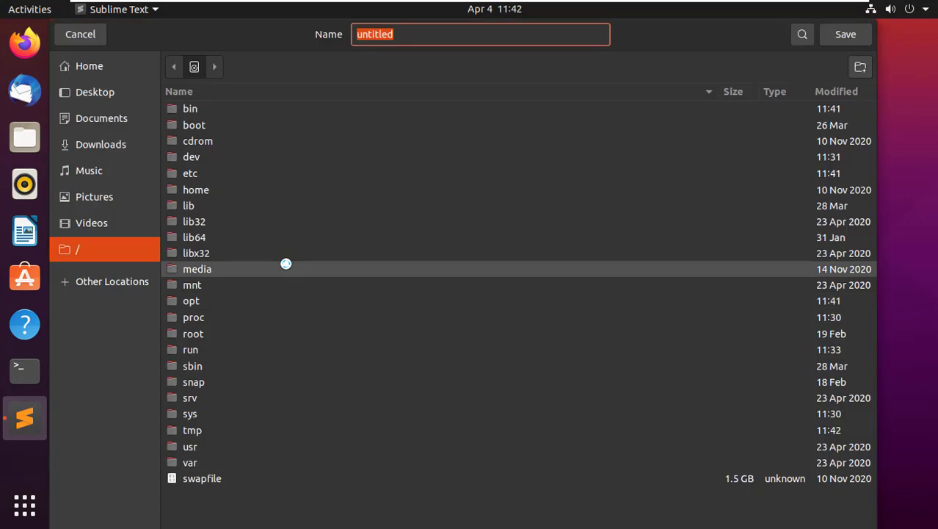
type("index.html")
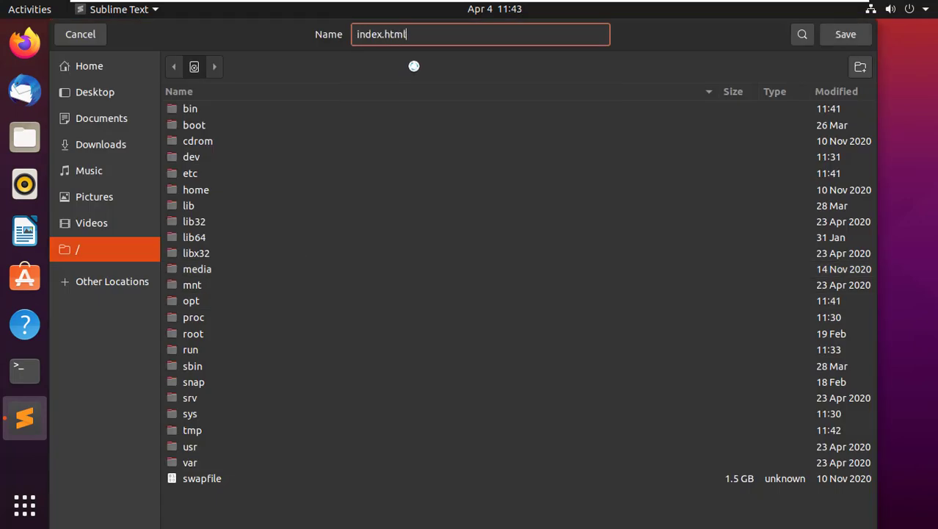
left_click(846, 34)
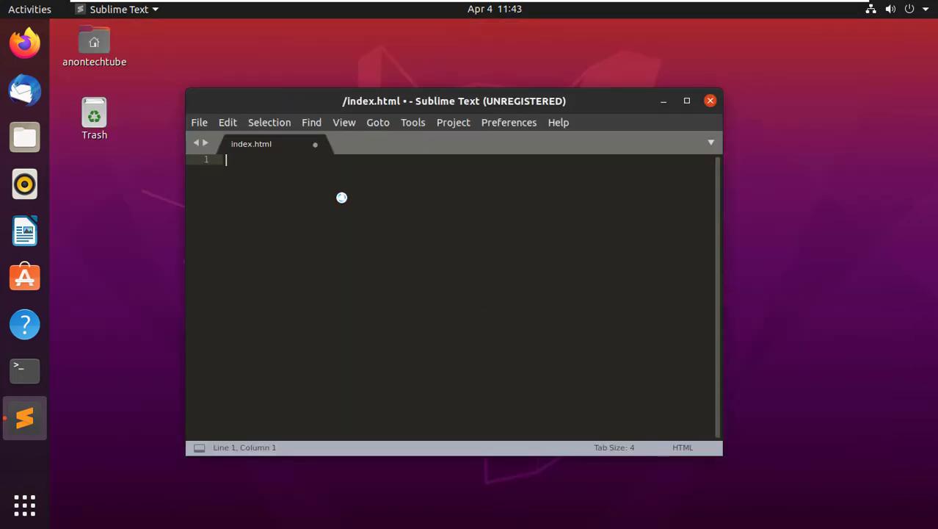
type("html")
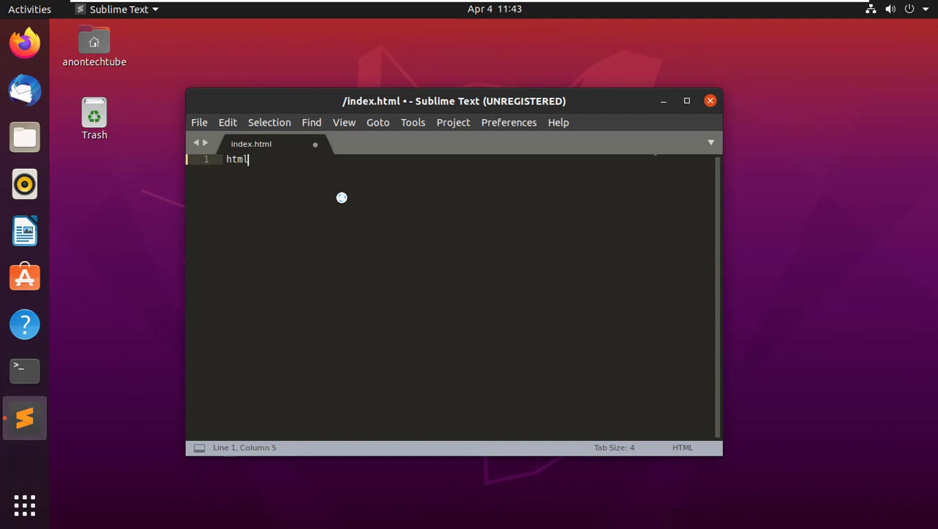